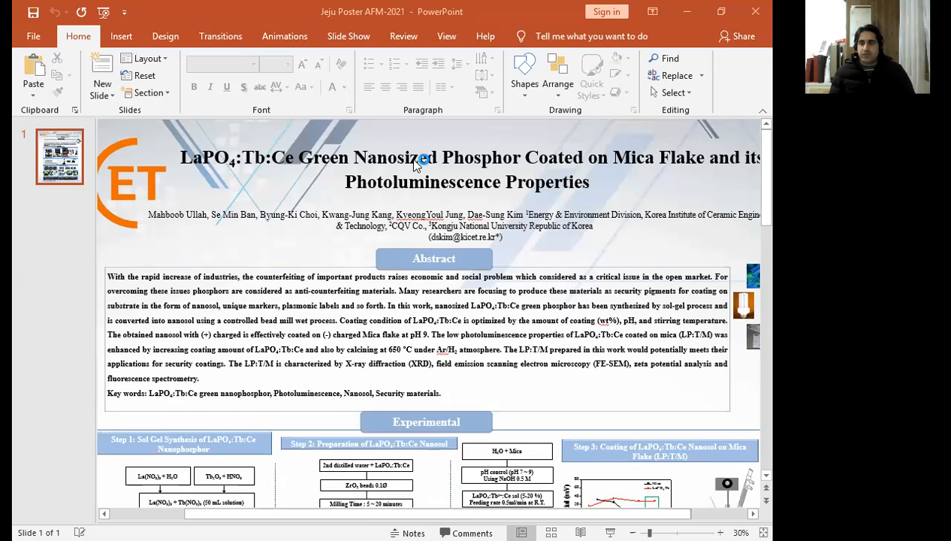
pyautogui.moveTo(417, 163)
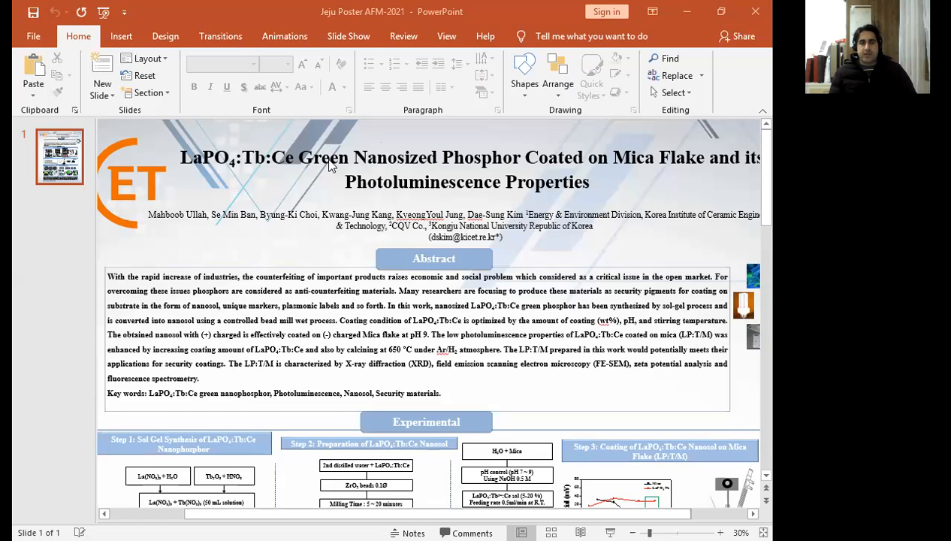
pyautogui.moveTo(301, 88)
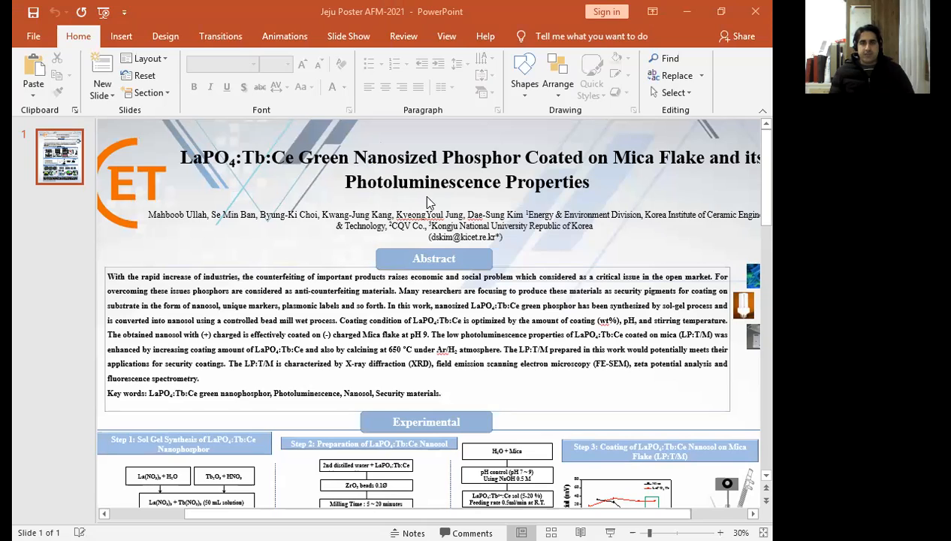
pyautogui.moveTo(401, 353)
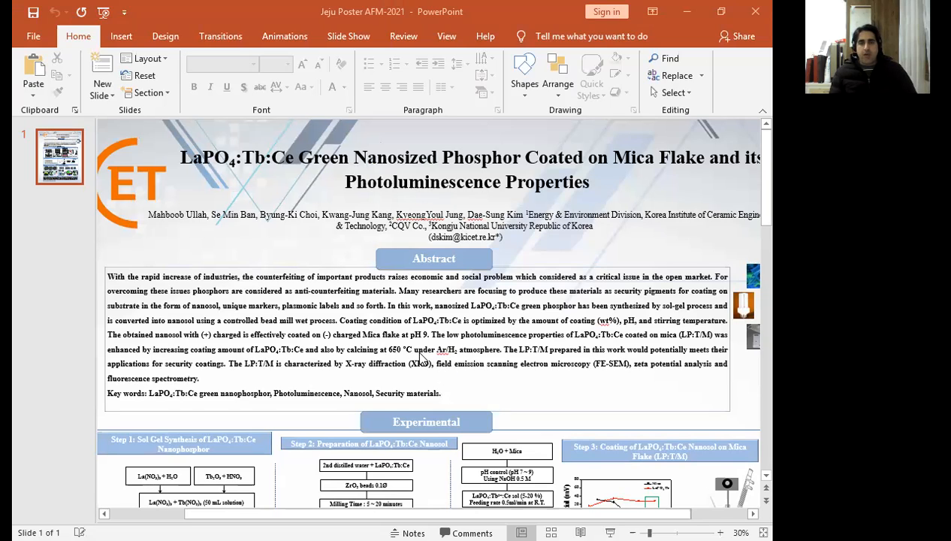
pyautogui.moveTo(397, 361)
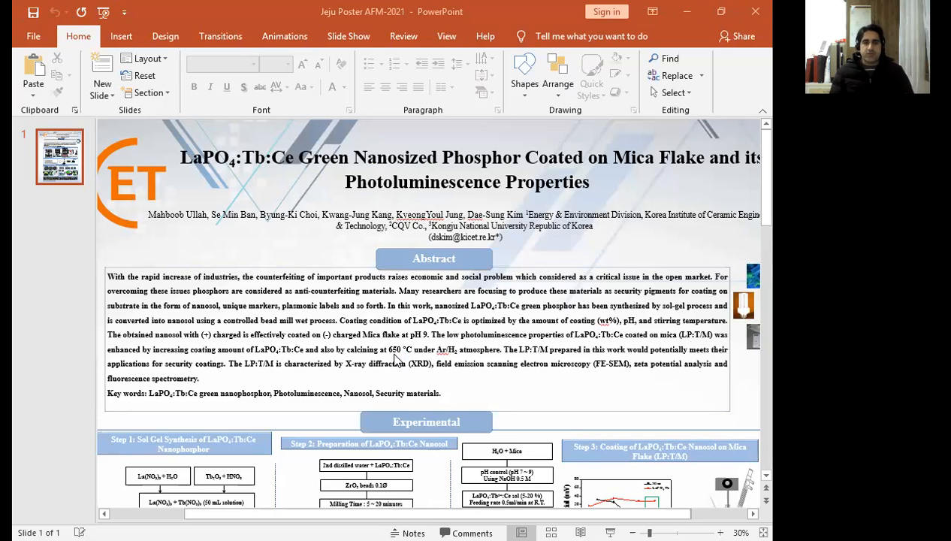
pyautogui.moveTo(399, 326)
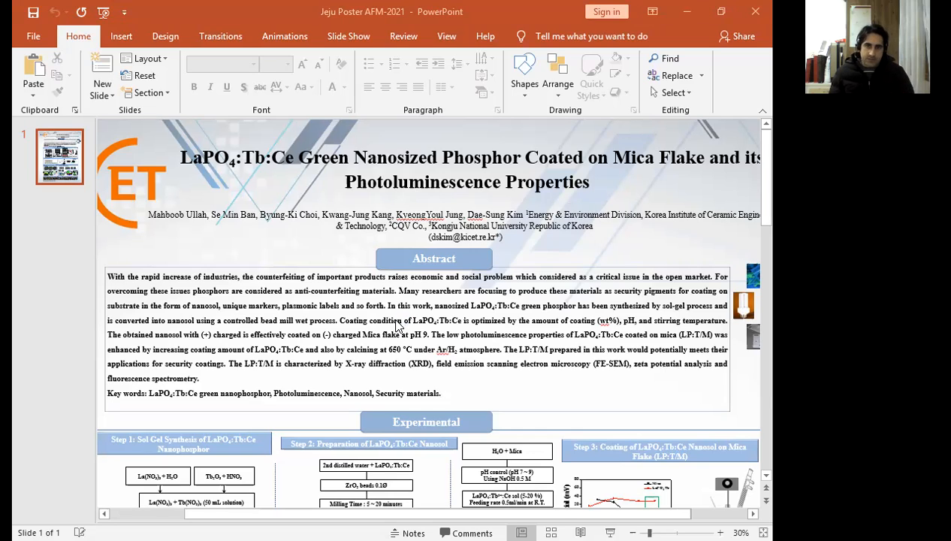
pyautogui.moveTo(316, 393)
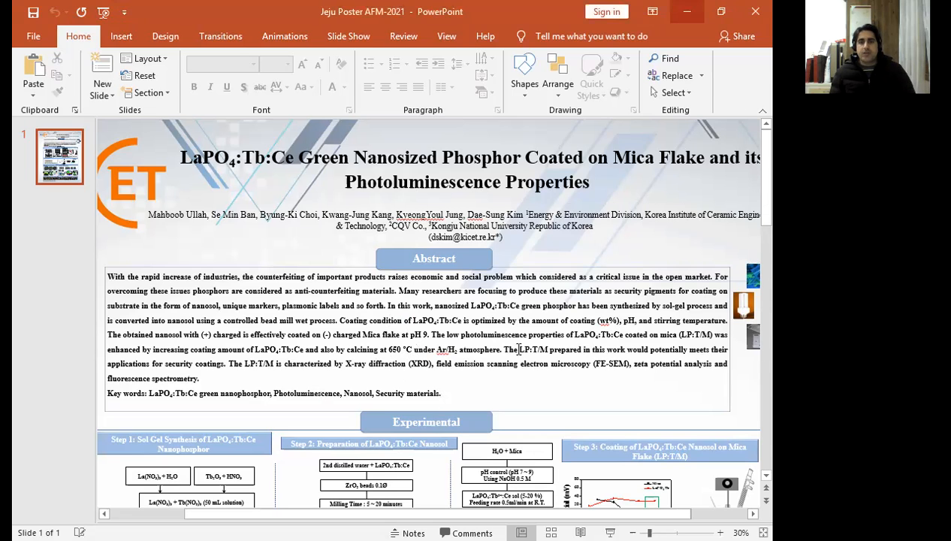
pyautogui.scroll(-3)
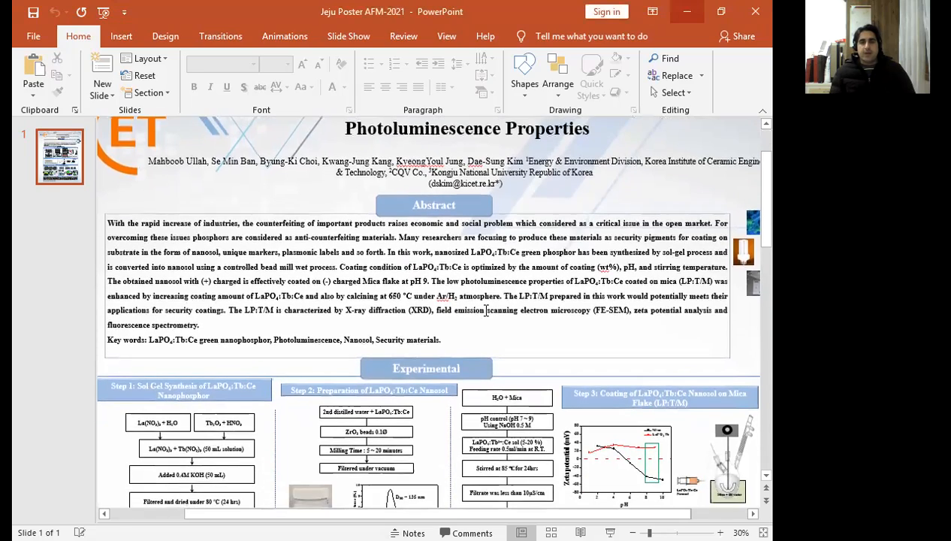
pyautogui.scroll(-3)
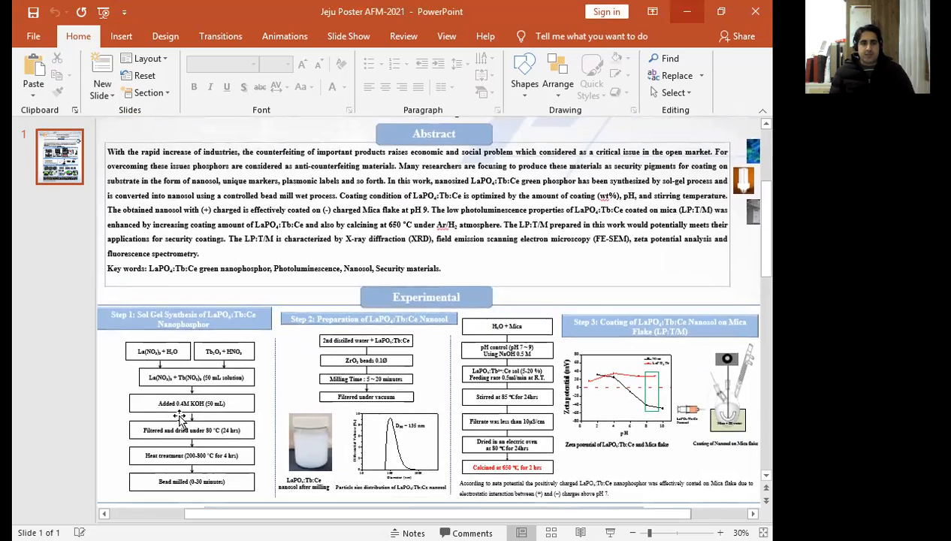
pyautogui.scroll(-3)
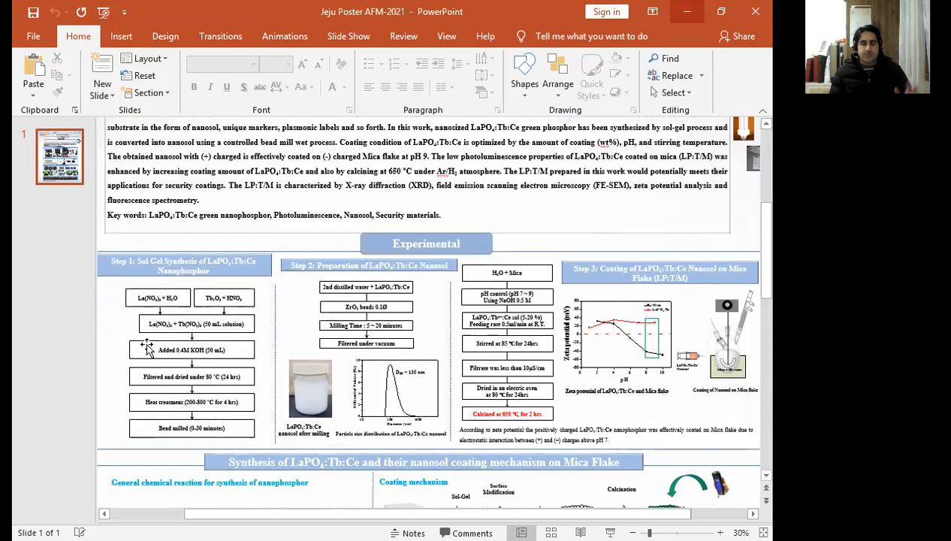
pyautogui.scroll(-3)
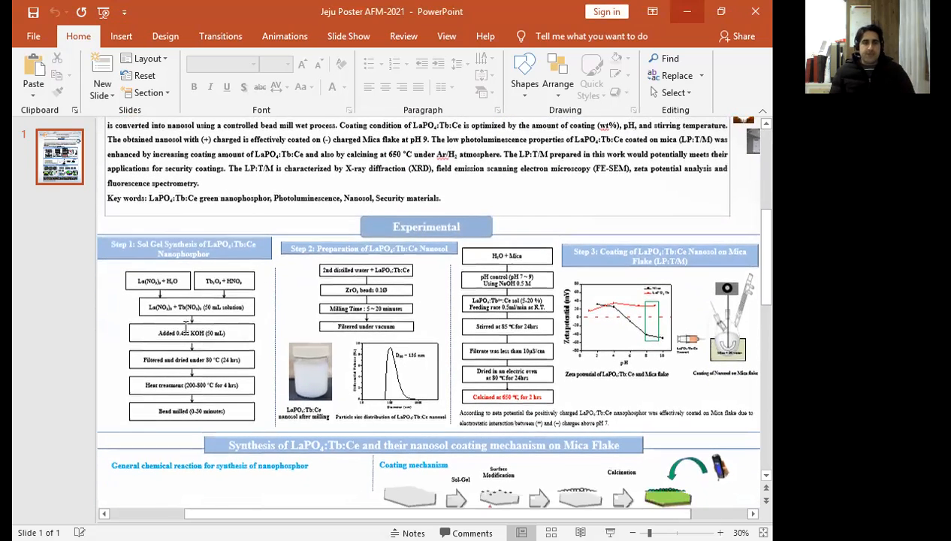
pyautogui.scroll(-3)
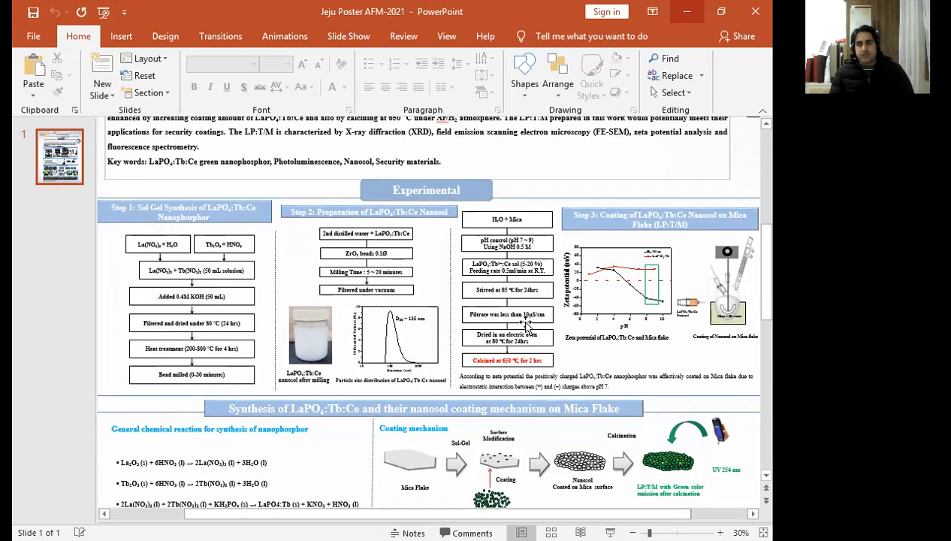
pyautogui.scroll(-3)
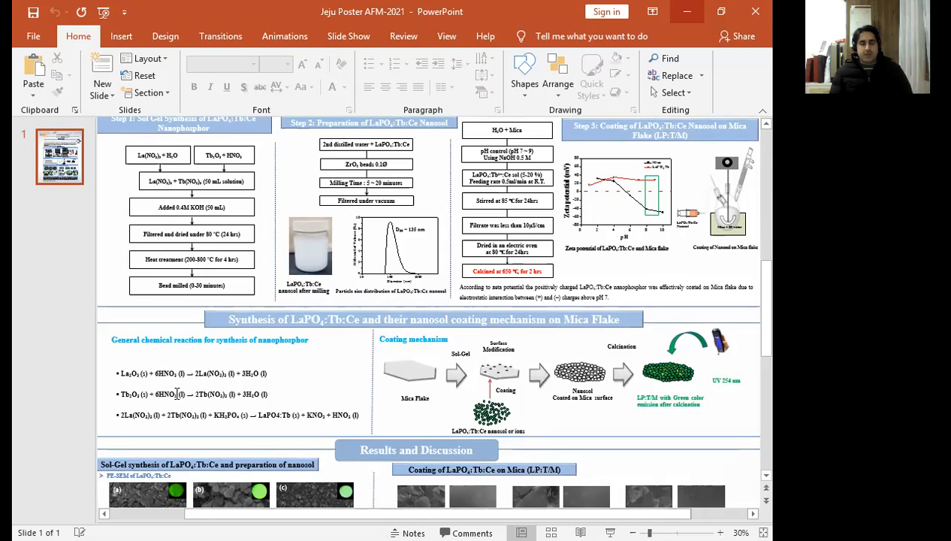
pyautogui.moveTo(199, 390)
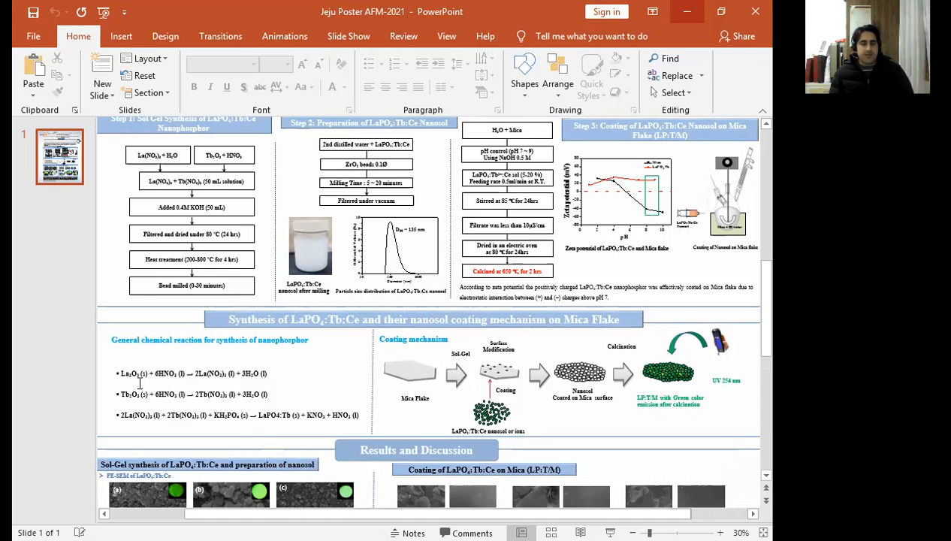
pyautogui.scroll(-3)
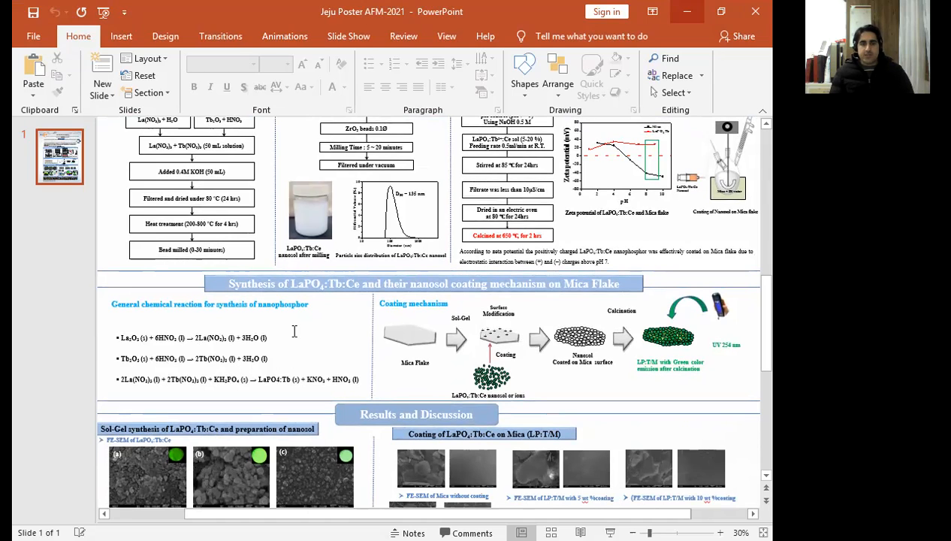
pyautogui.moveTo(422, 326)
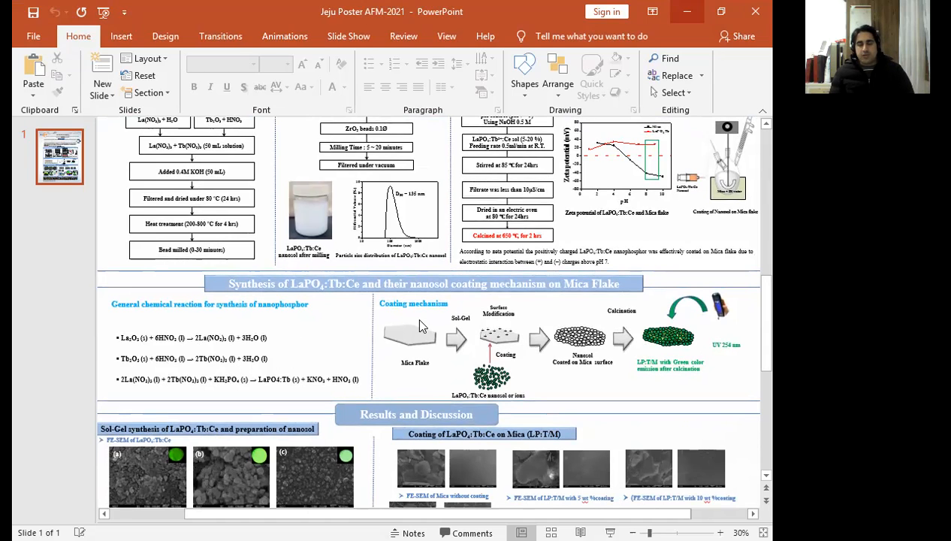
pyautogui.moveTo(367, 353)
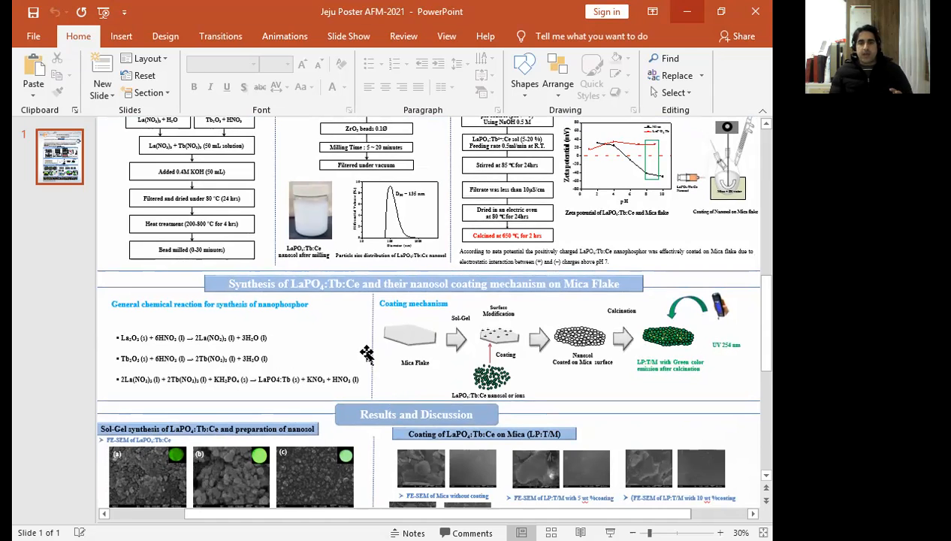
pyautogui.moveTo(529, 366)
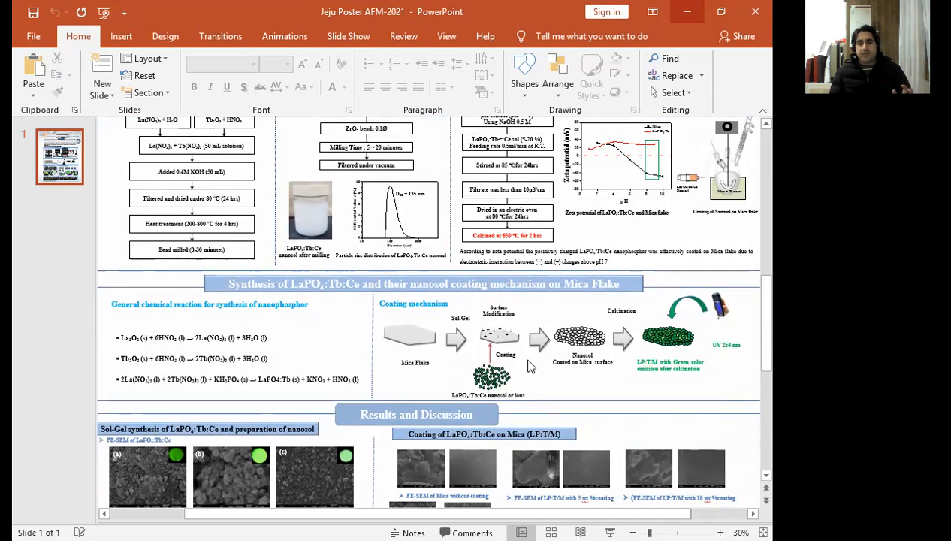
pyautogui.moveTo(496, 327)
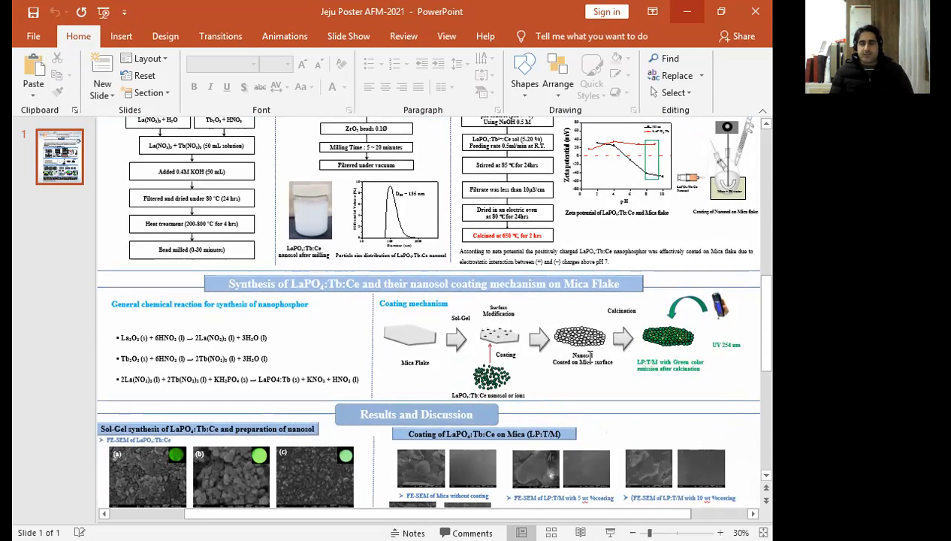
pyautogui.moveTo(673, 315)
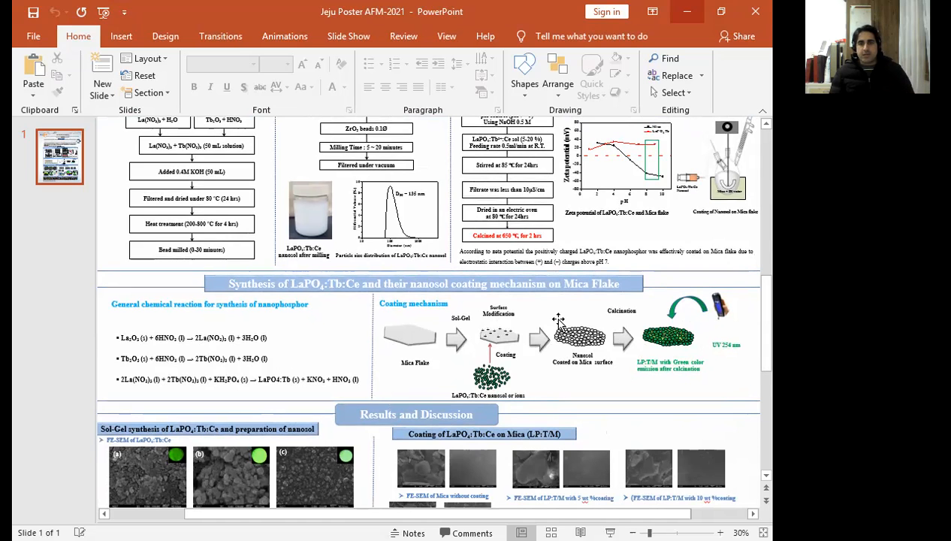
pyautogui.scroll(-3)
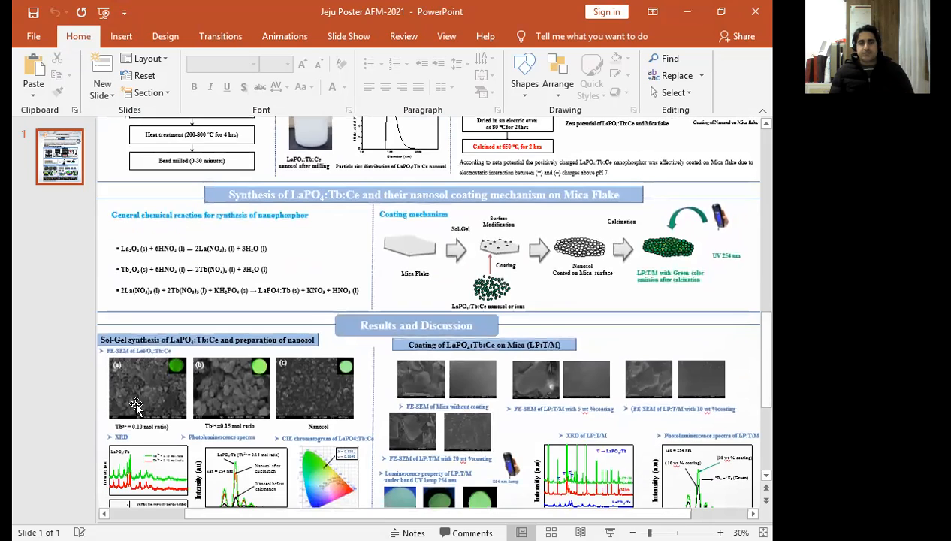
pyautogui.scroll(-3)
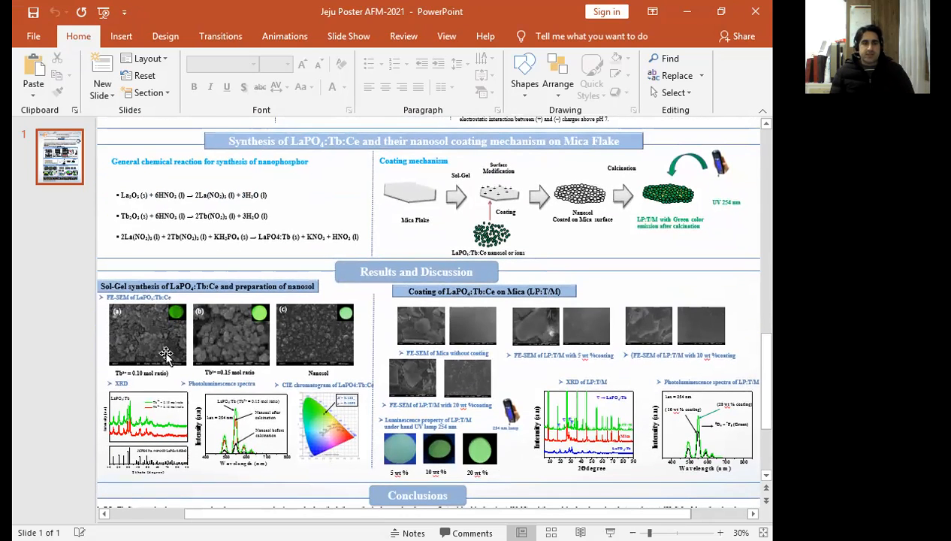
pyautogui.scroll(-3)
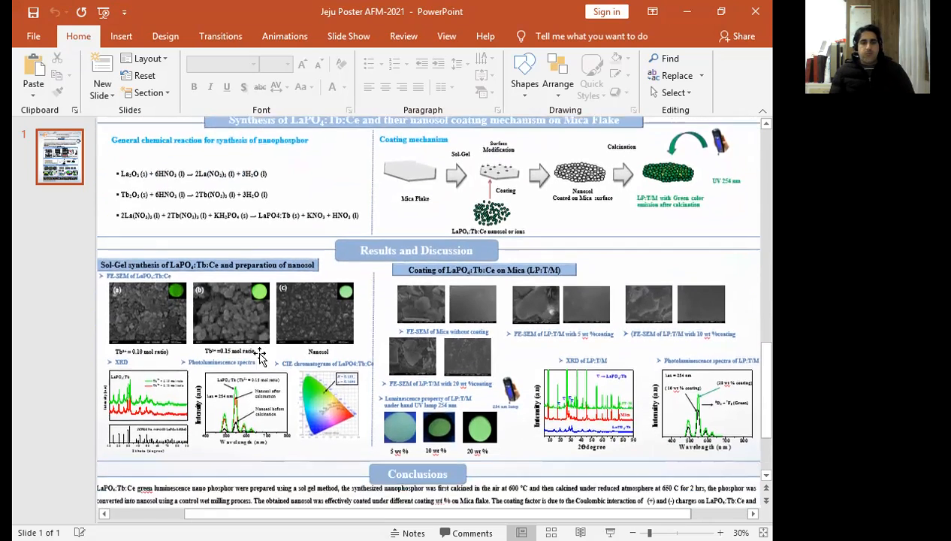
pyautogui.scroll(-3)
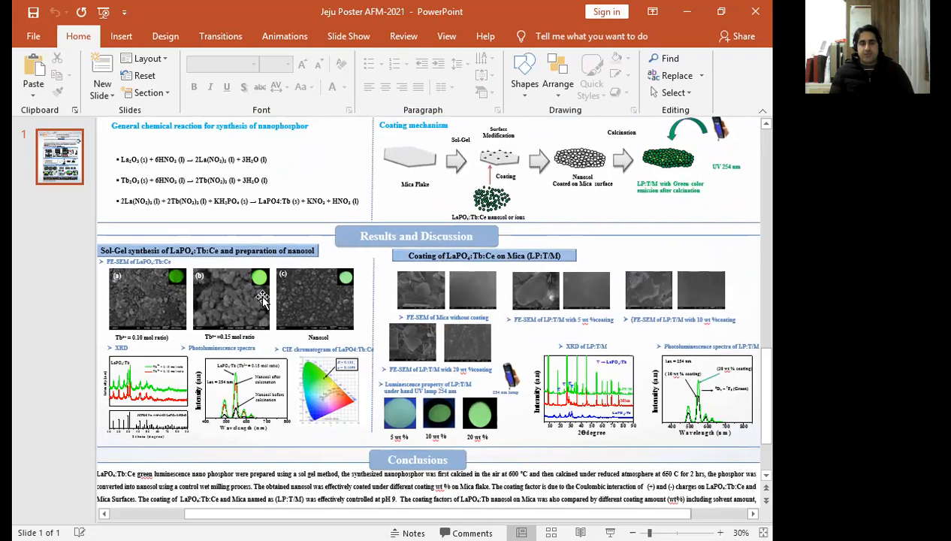
pyautogui.moveTo(150, 385)
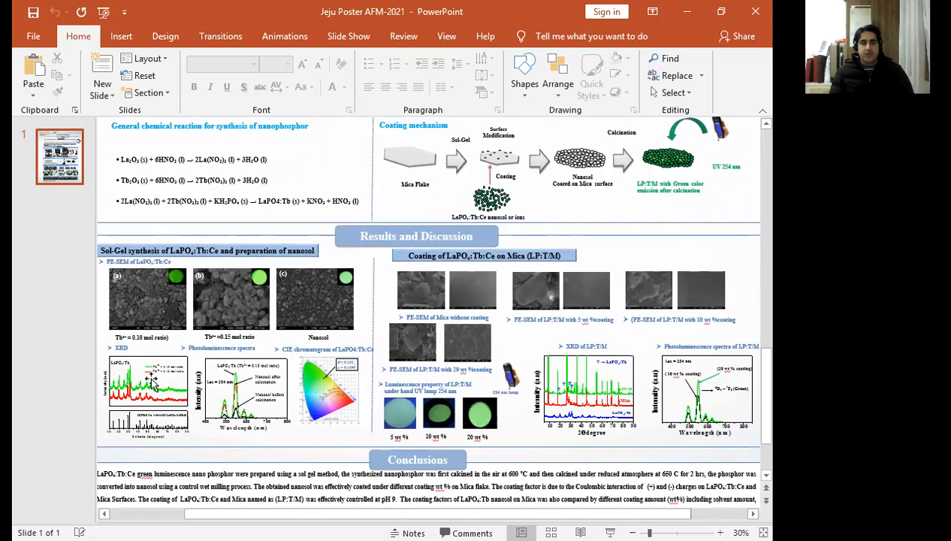
pyautogui.moveTo(164, 396)
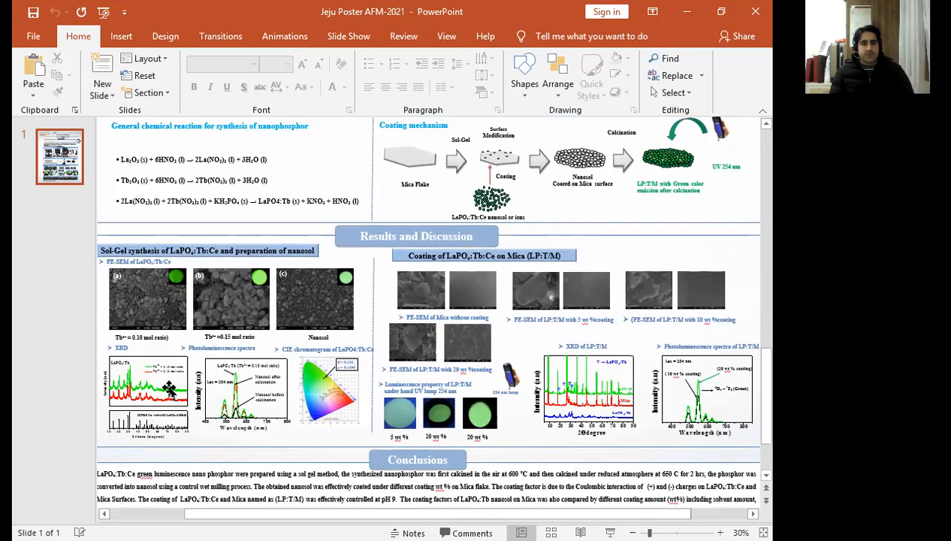
pyautogui.scroll(-3)
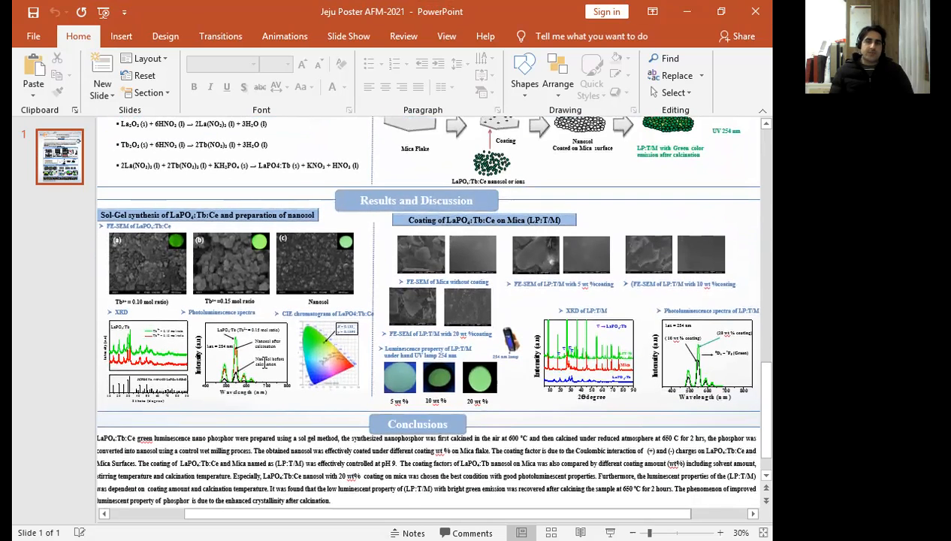
pyautogui.moveTo(244, 344)
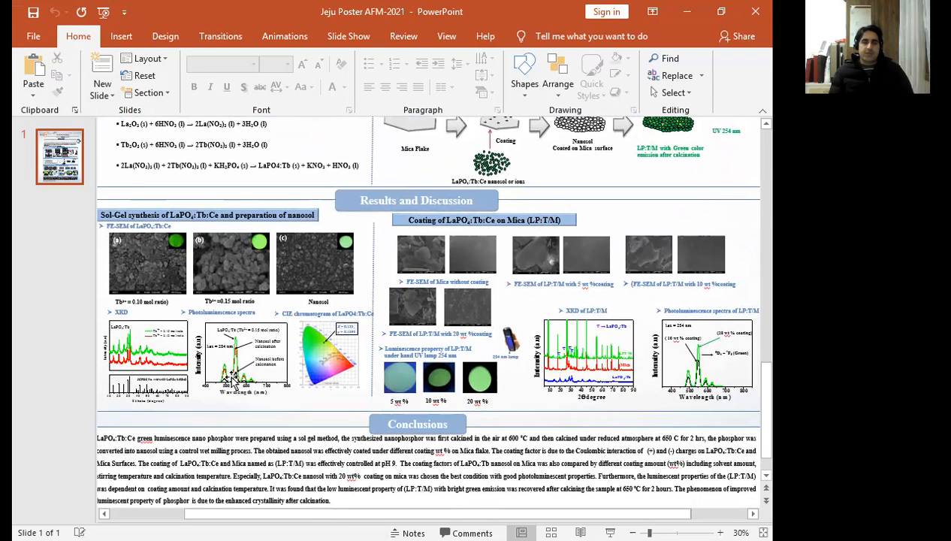
pyautogui.moveTo(246, 363)
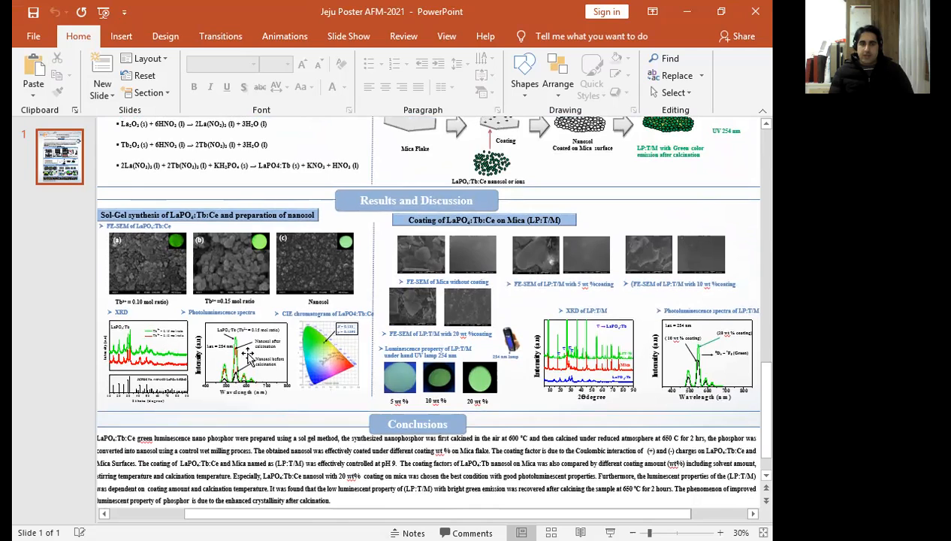
pyautogui.moveTo(246, 360)
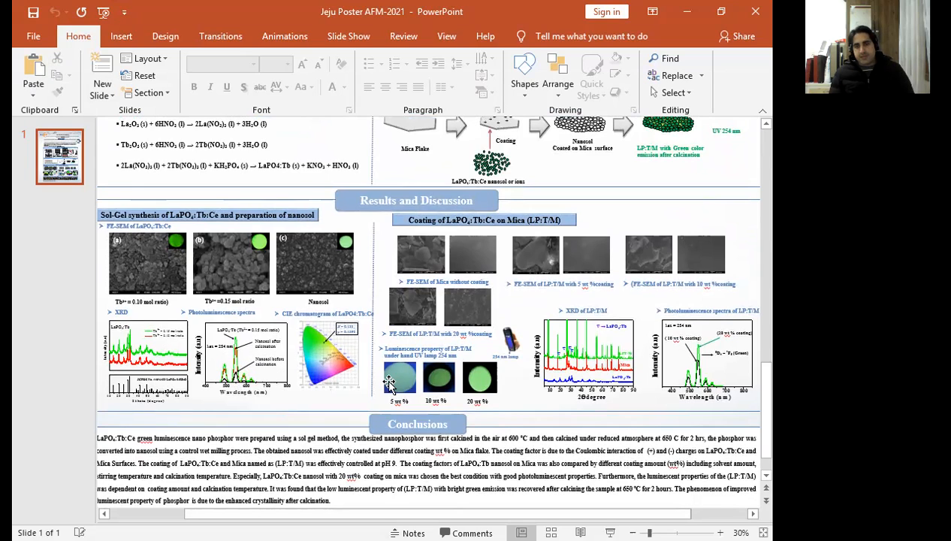
pyautogui.moveTo(484, 273)
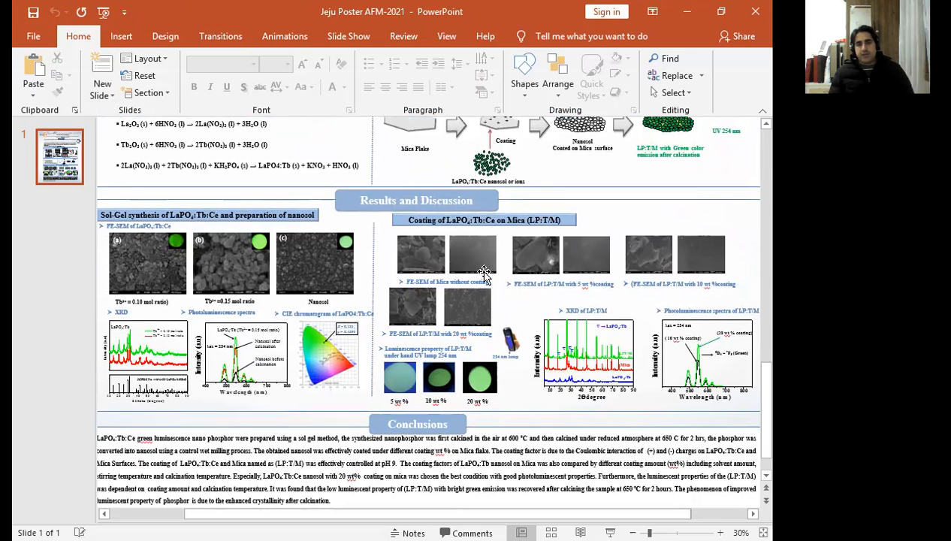
pyautogui.moveTo(633, 263)
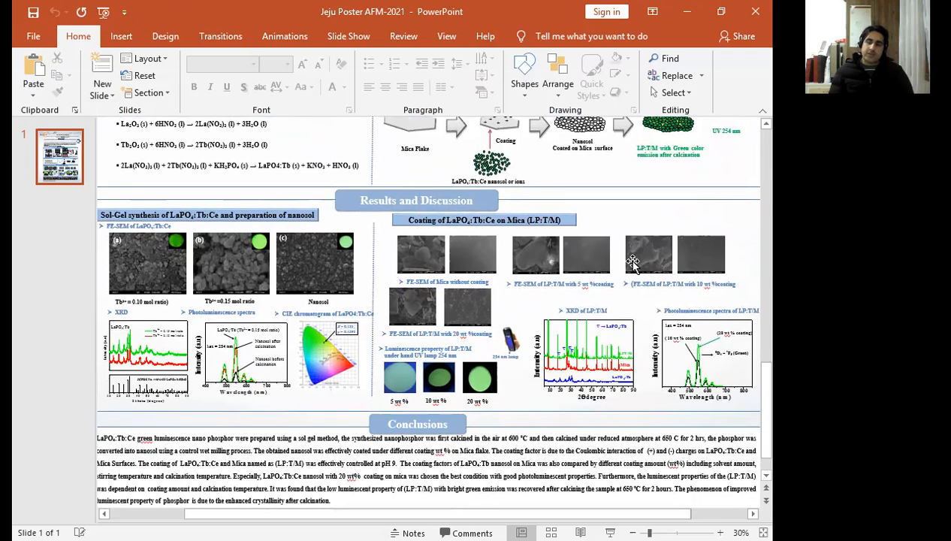
pyautogui.moveTo(474, 265)
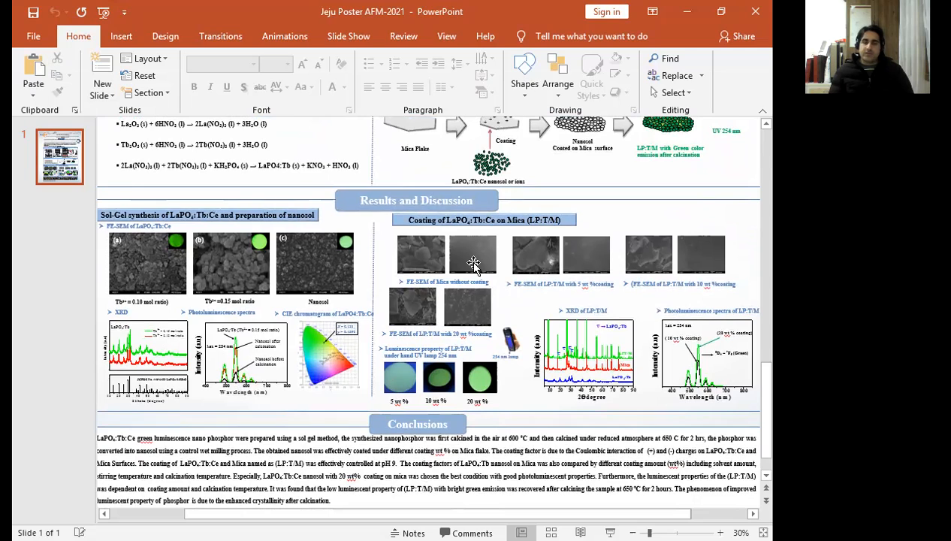
pyautogui.moveTo(476, 271)
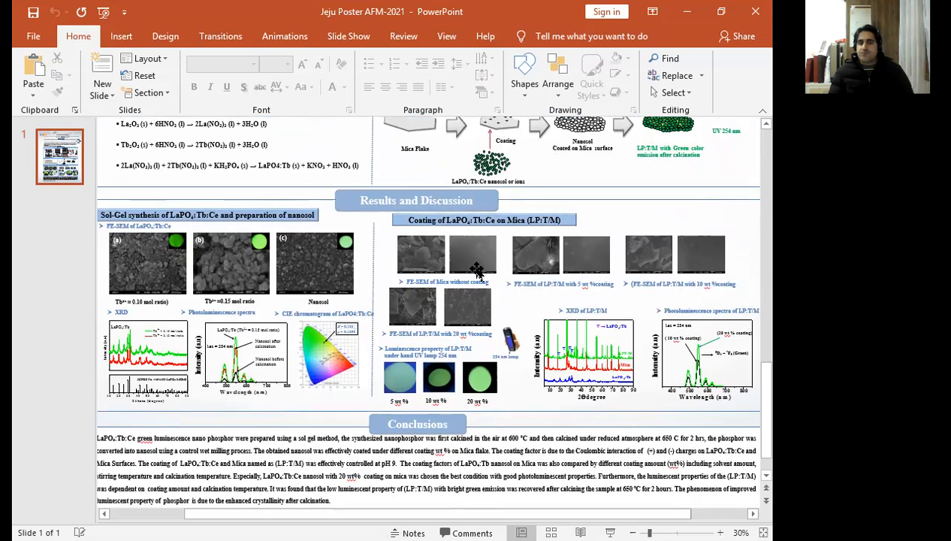
pyautogui.moveTo(560, 269)
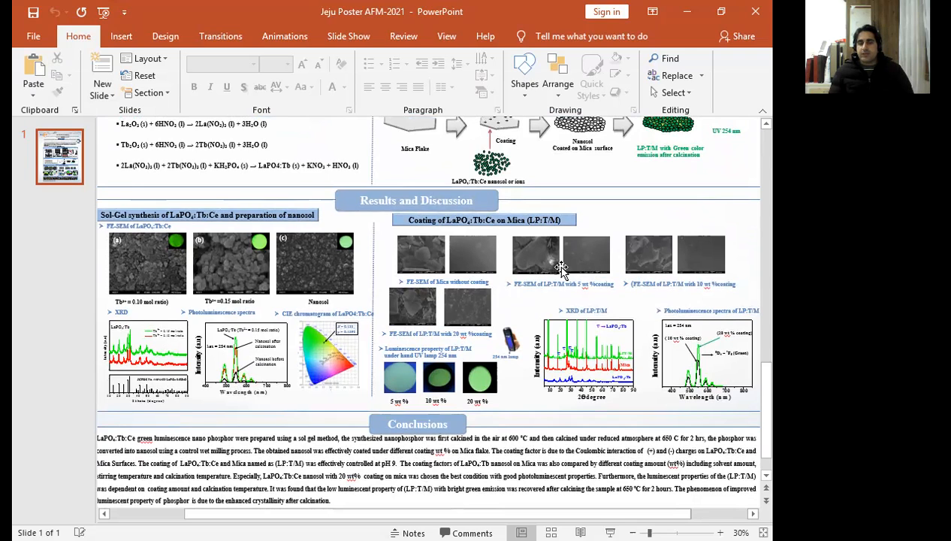
pyautogui.moveTo(447, 323)
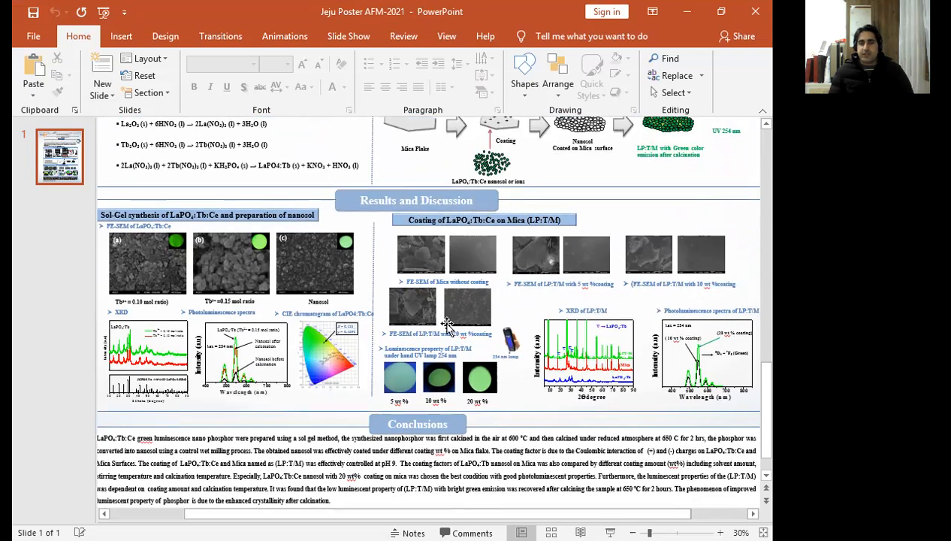
pyautogui.moveTo(446, 334)
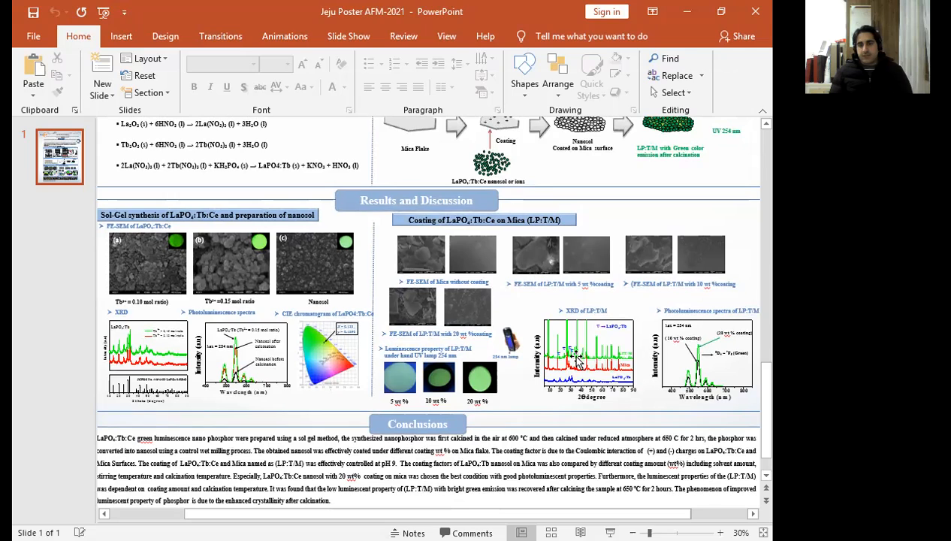
pyautogui.moveTo(749, 379)
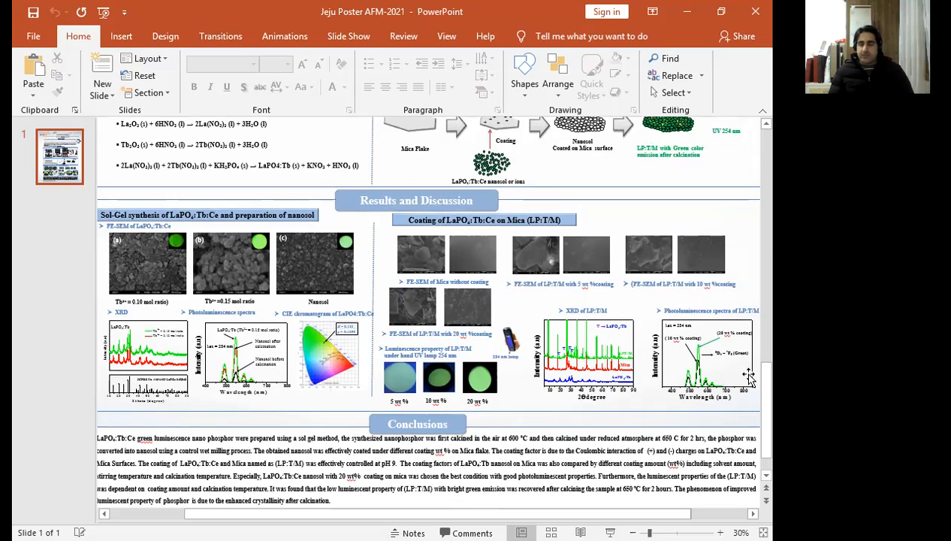
pyautogui.moveTo(683, 363)
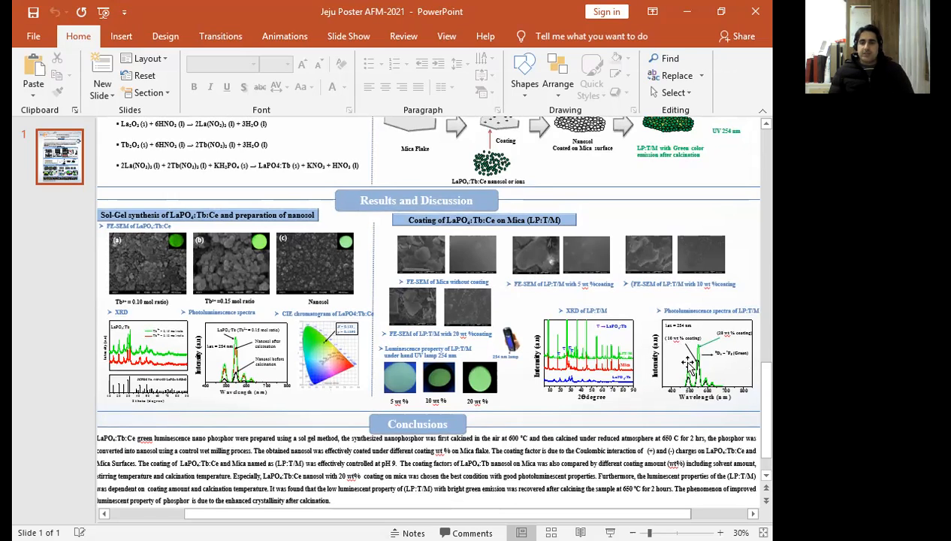
pyautogui.moveTo(692, 371)
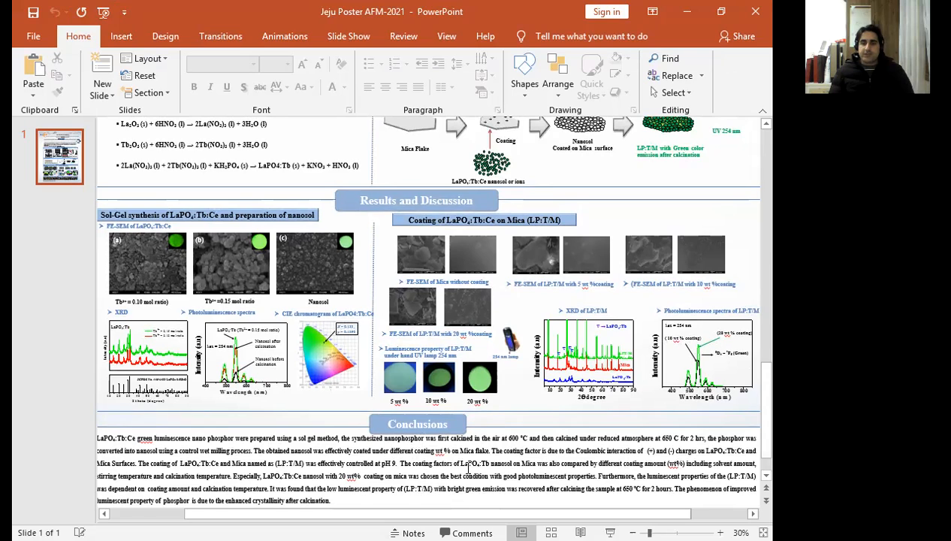
pyautogui.moveTo(522, 413)
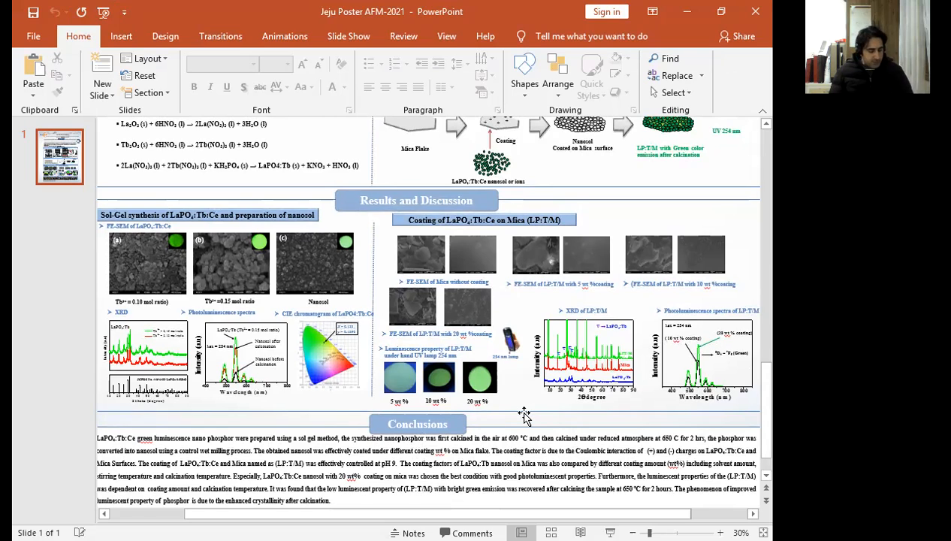